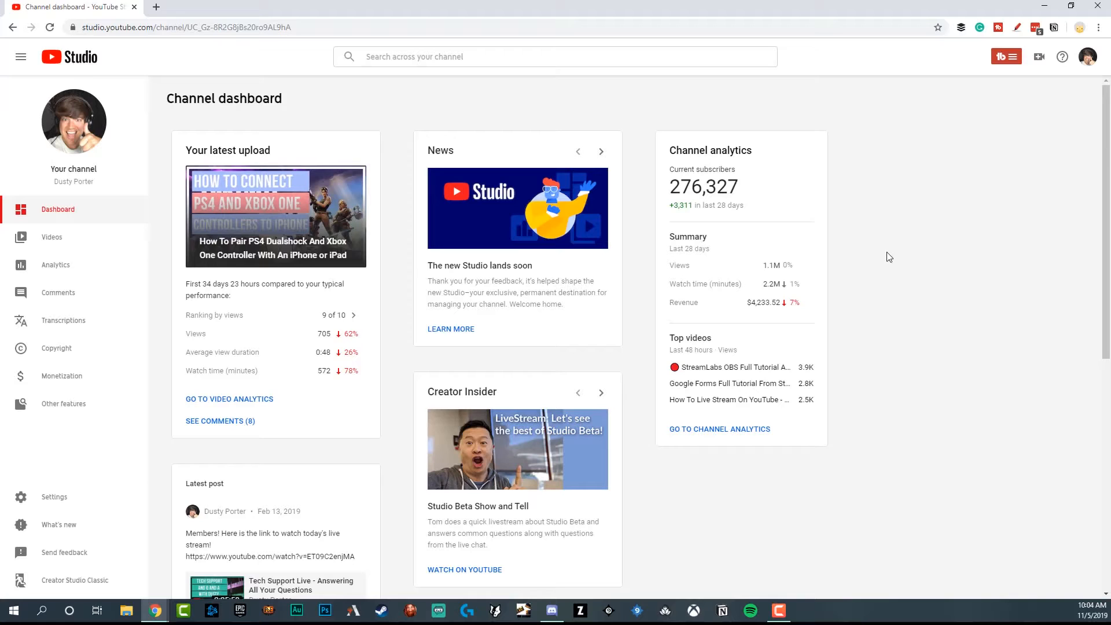
mouse_move(991, 227)
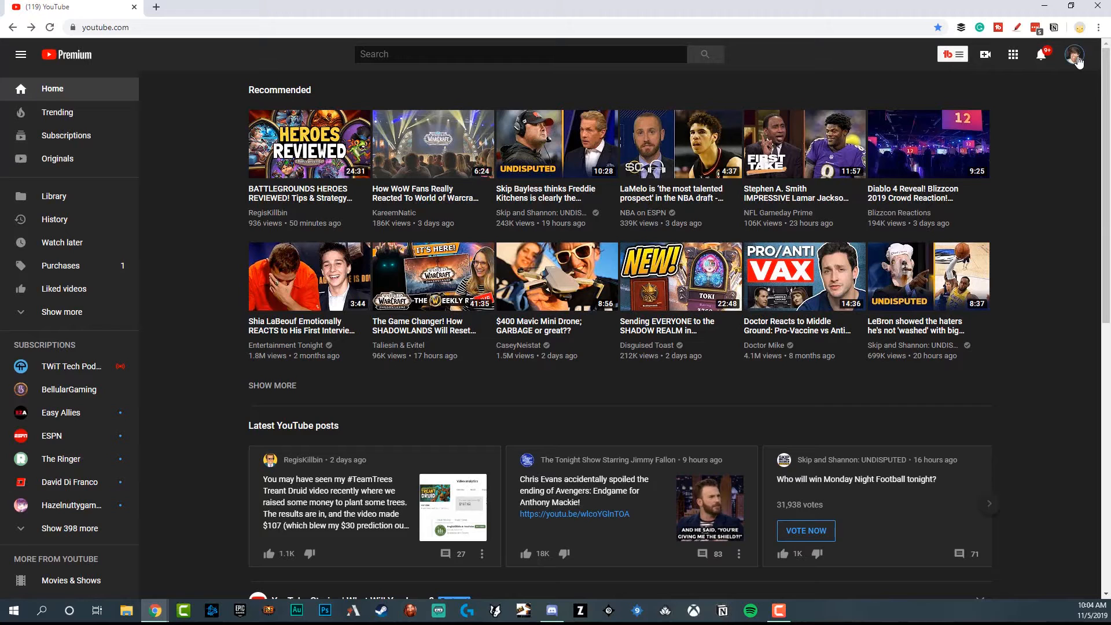
- Open YouTube Studio (beta) from the profile avatar's account menu
click(1076, 54)
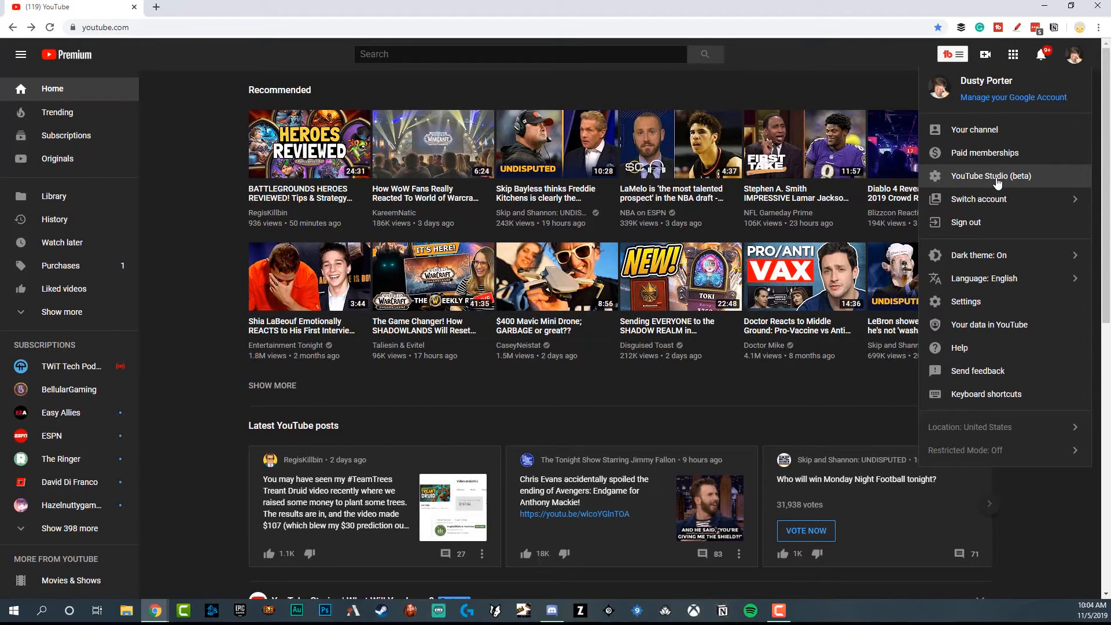
click(991, 176)
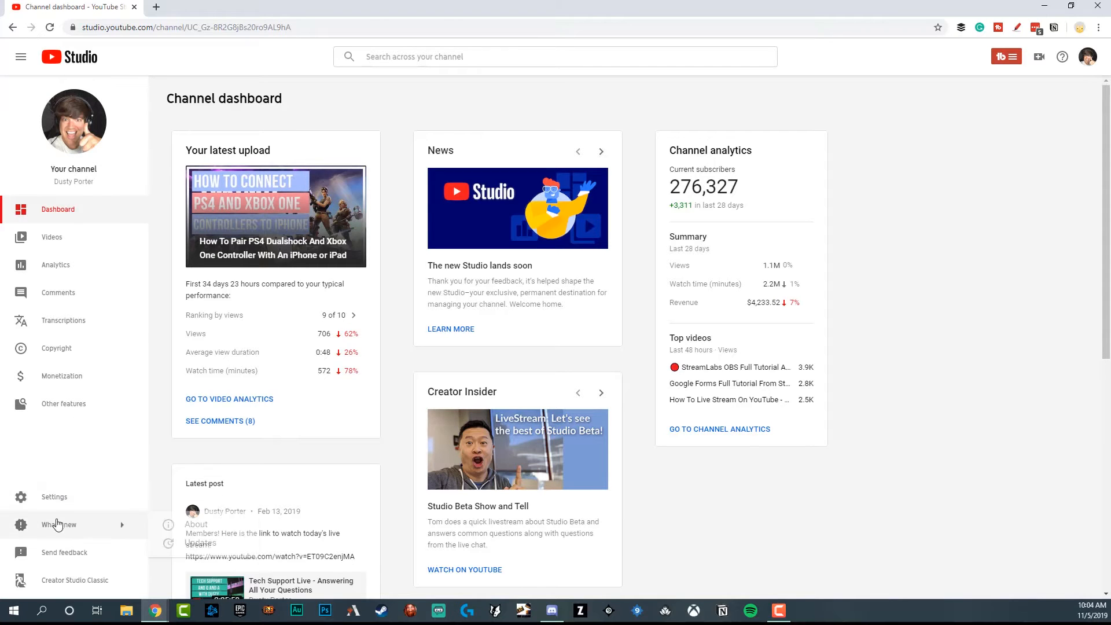
- In Settings > Channel > Advanced settings, uncheck 'Display the number of people subscribed to my channel'
click(53, 497)
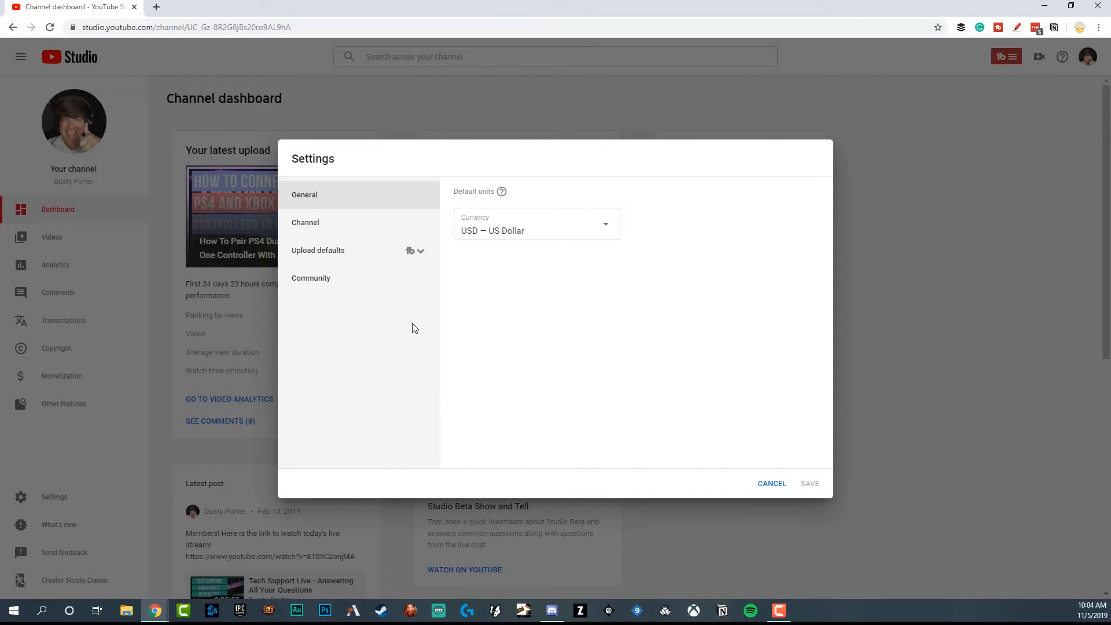
click(305, 222)
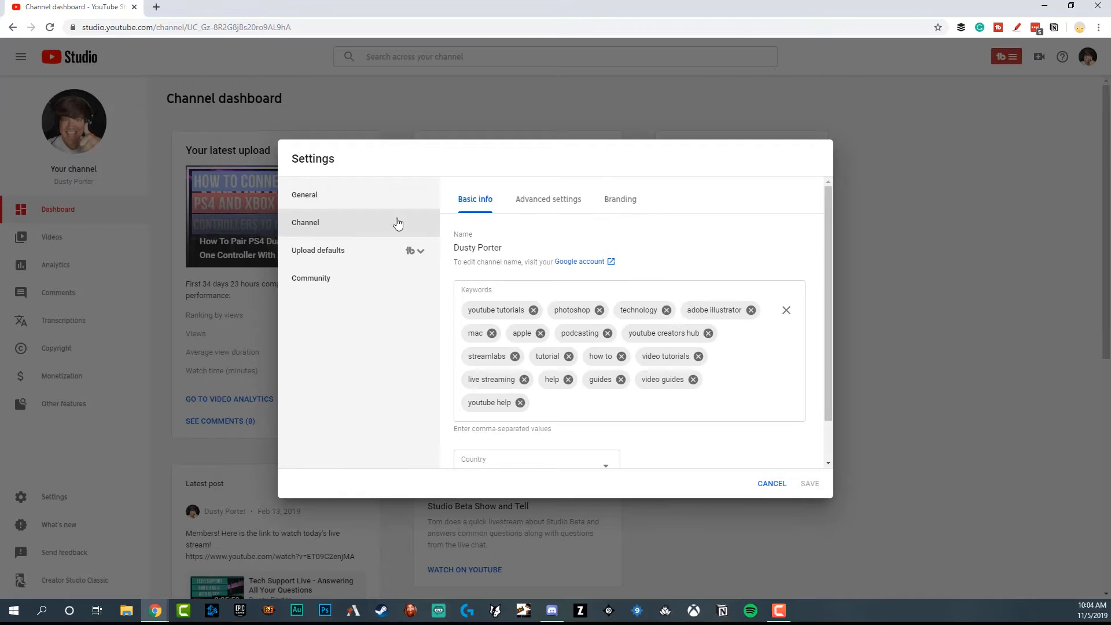
mouse_move(547, 199)
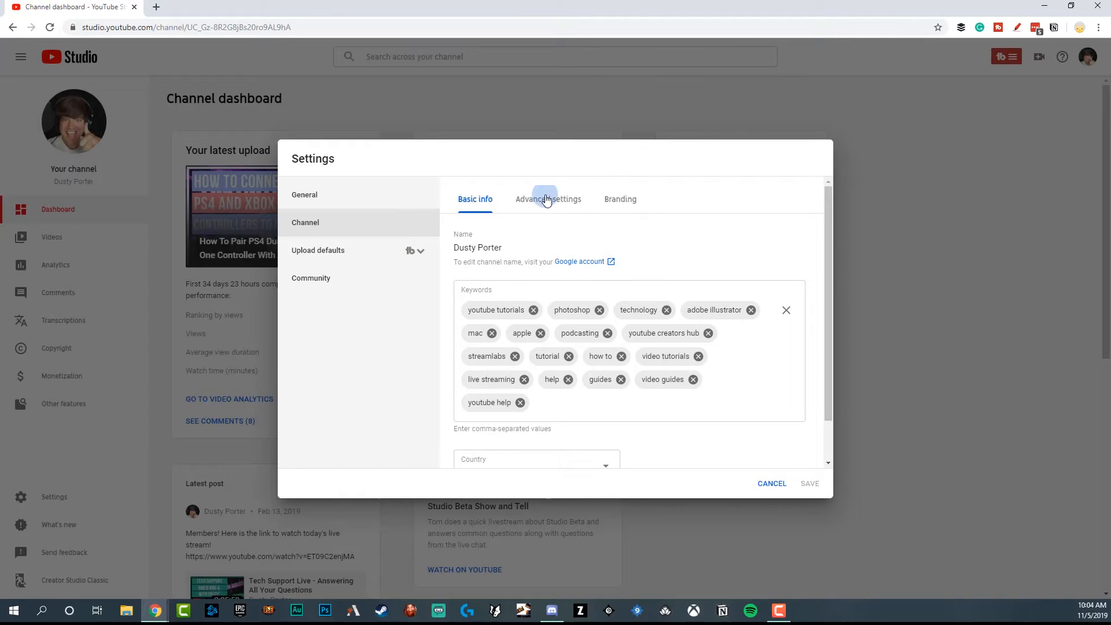
click(547, 199)
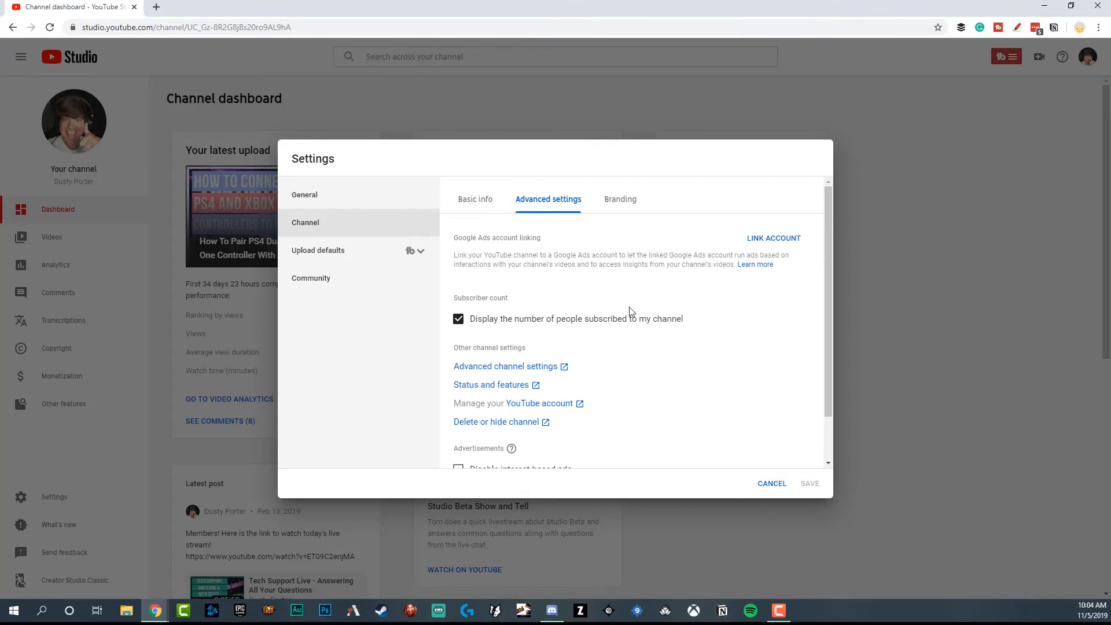
click(457, 319)
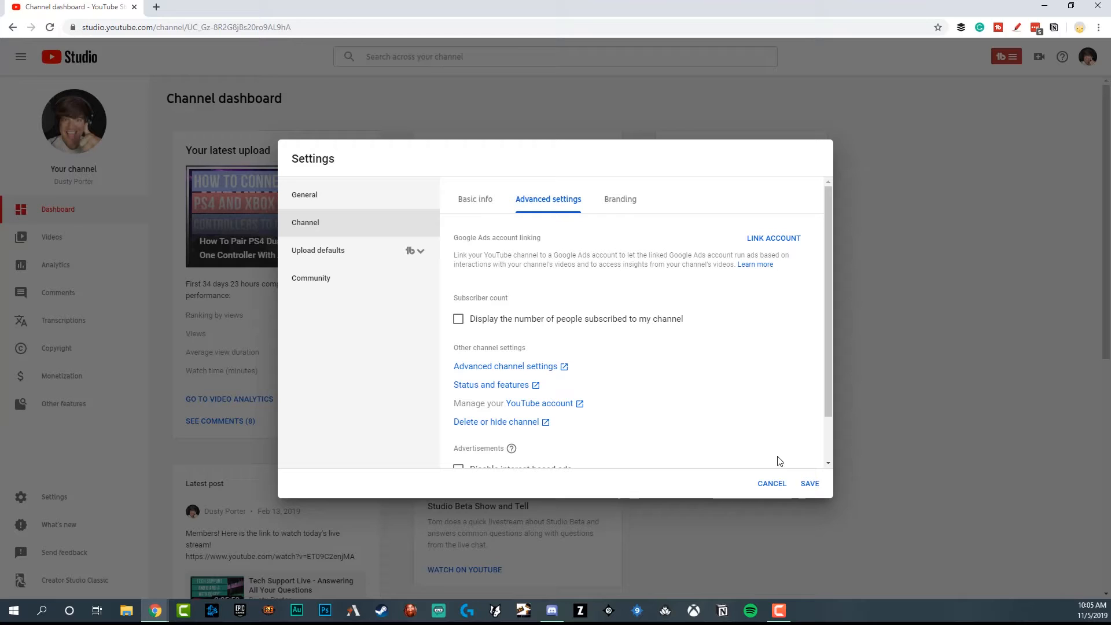
scroll(down, 3)
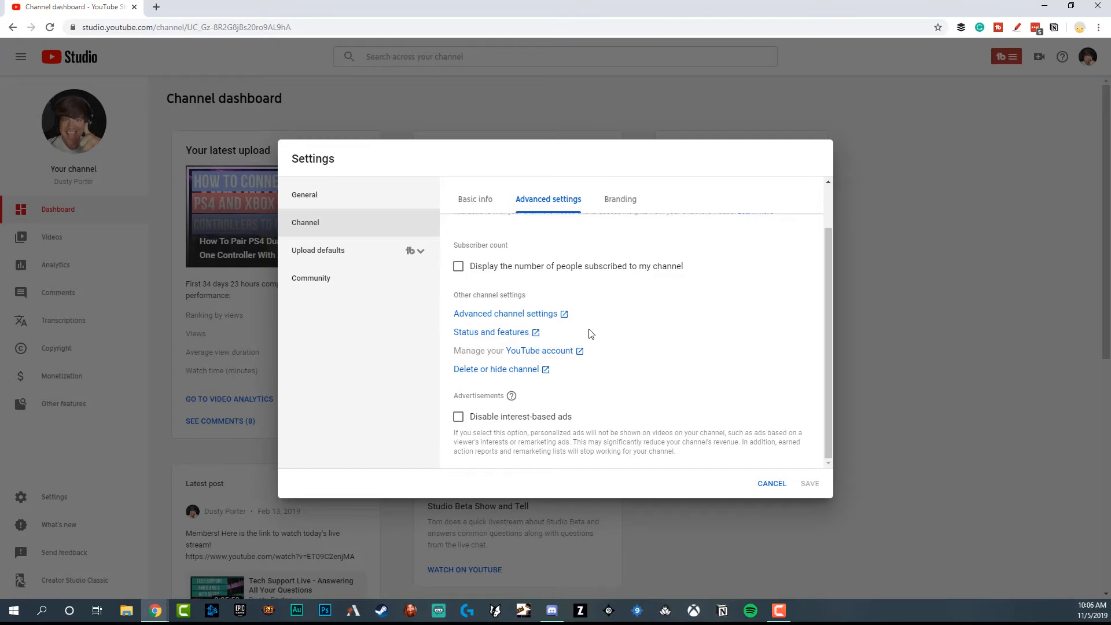
mouse_move(585, 328)
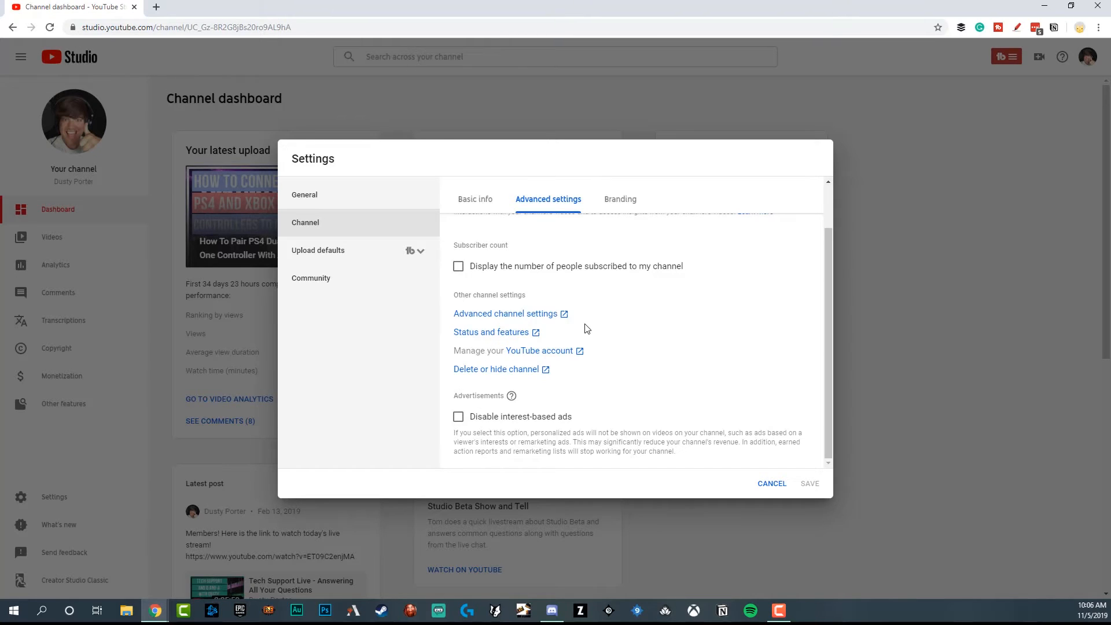
mouse_move(581, 327)
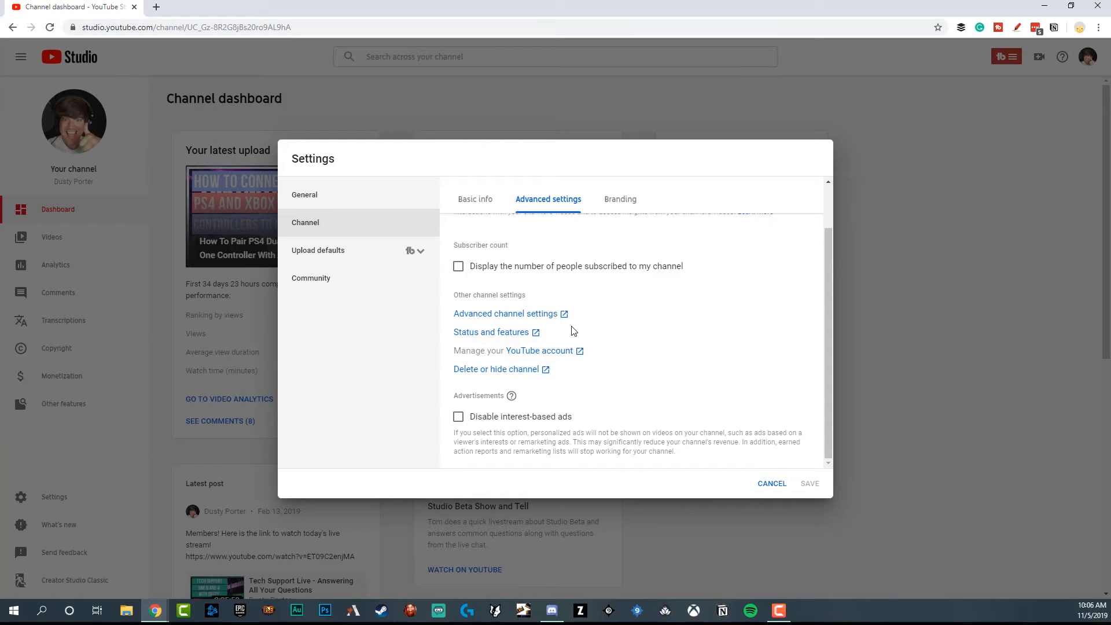
mouse_move(505, 313)
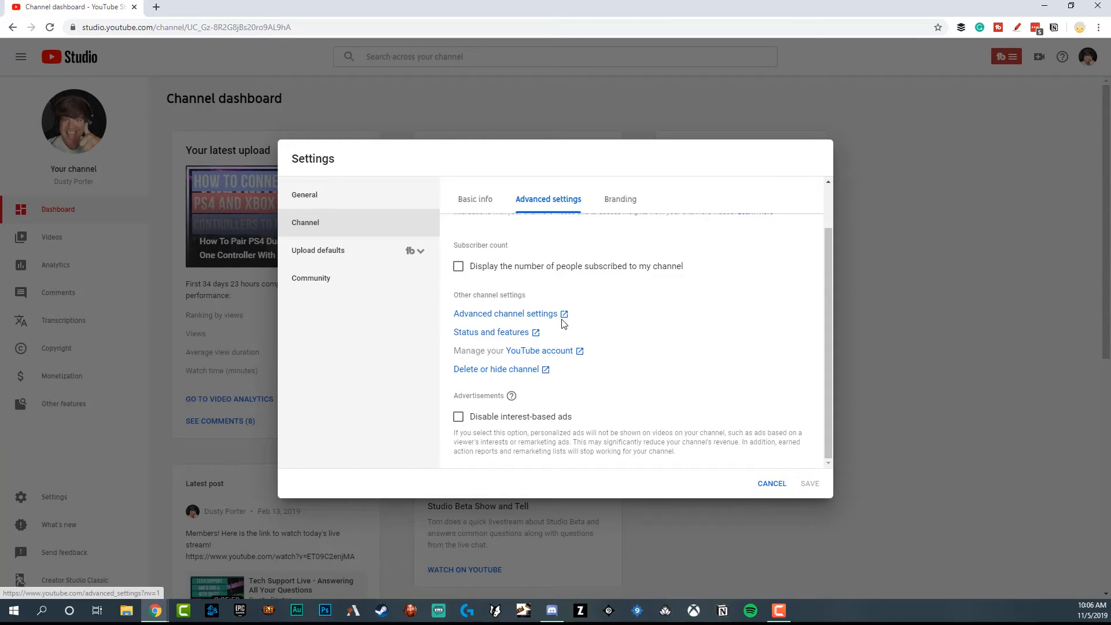
mouse_move(558, 298)
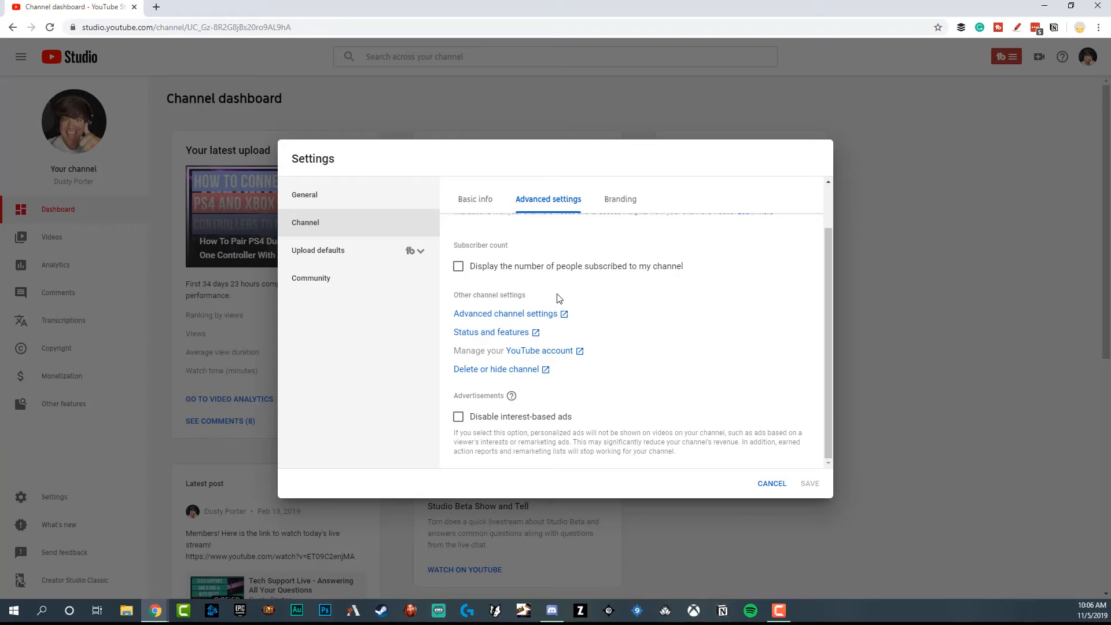
mouse_move(553, 294)
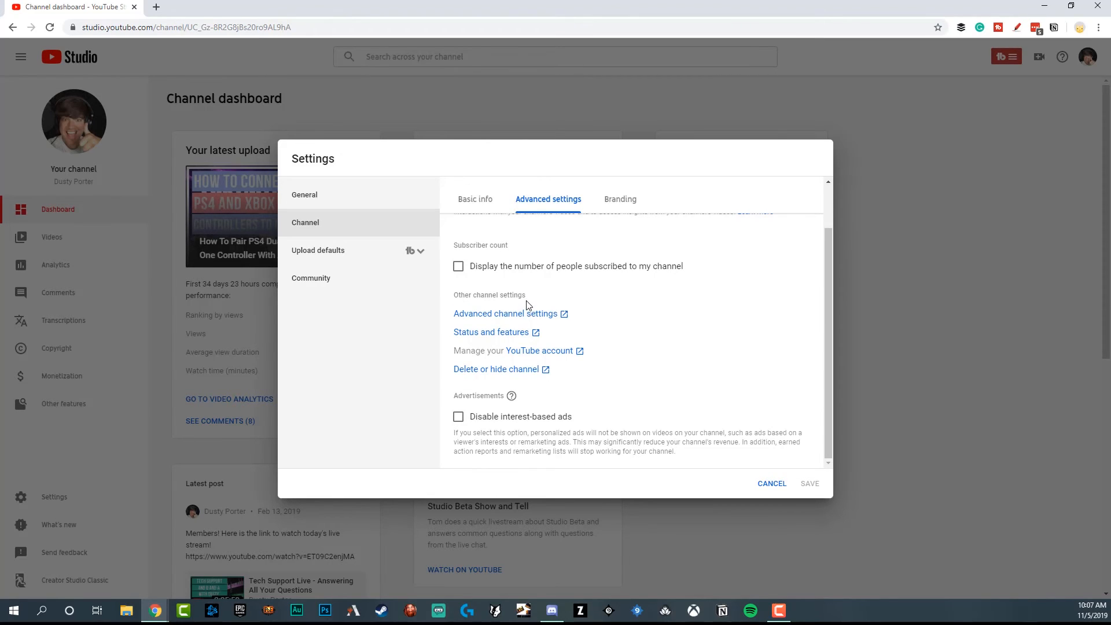
mouse_move(526, 309)
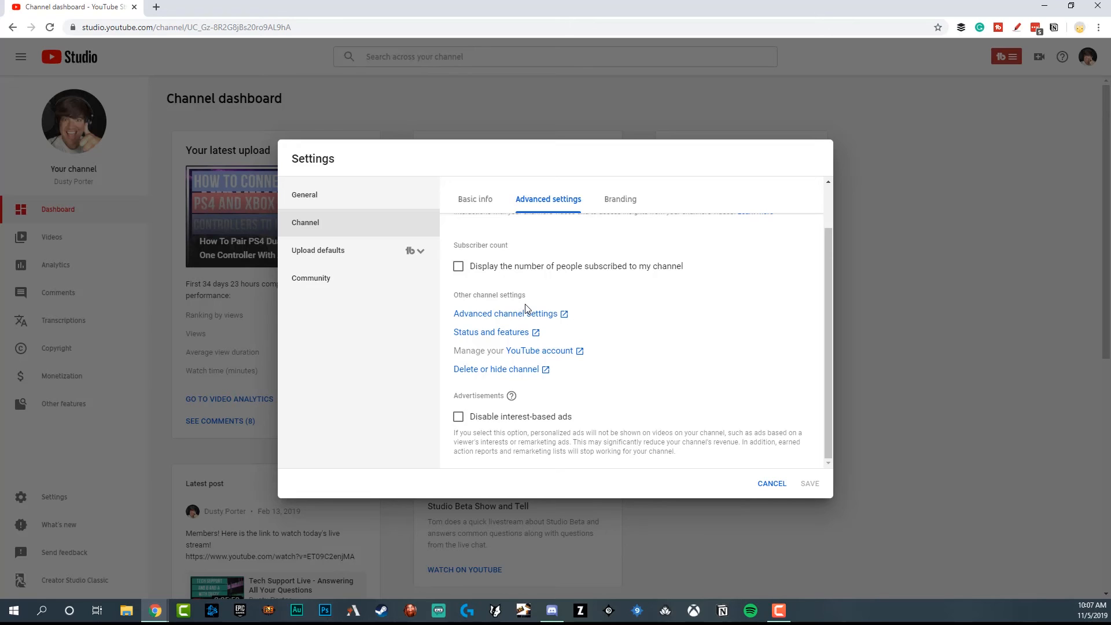